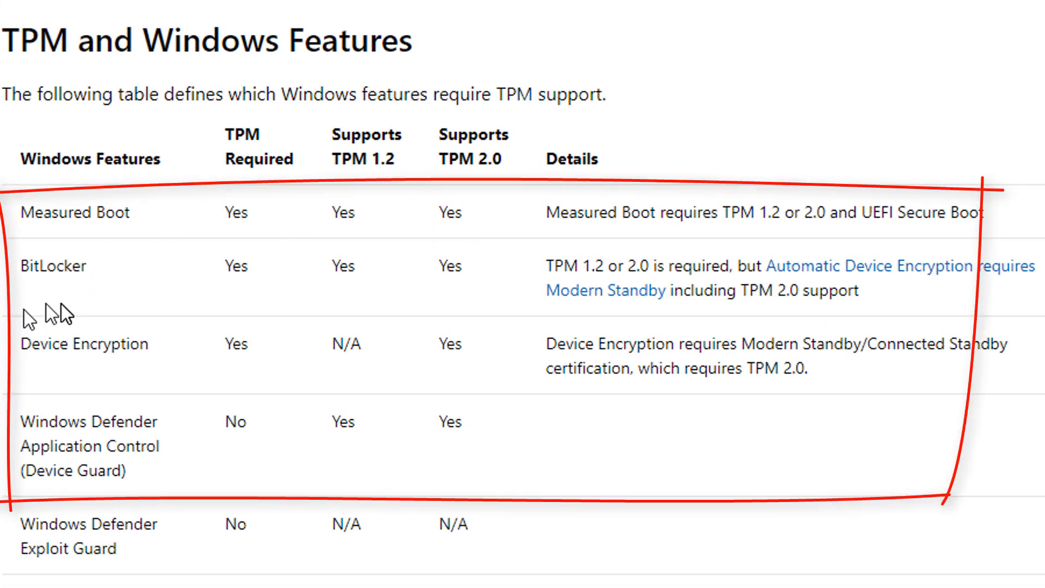
mouse_move(81, 381)
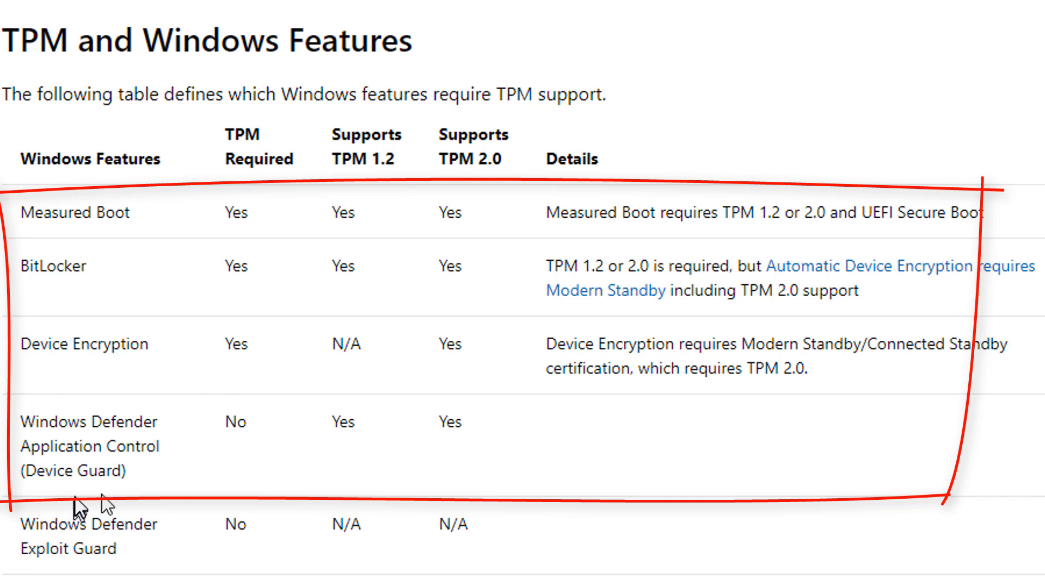
mouse_move(97, 510)
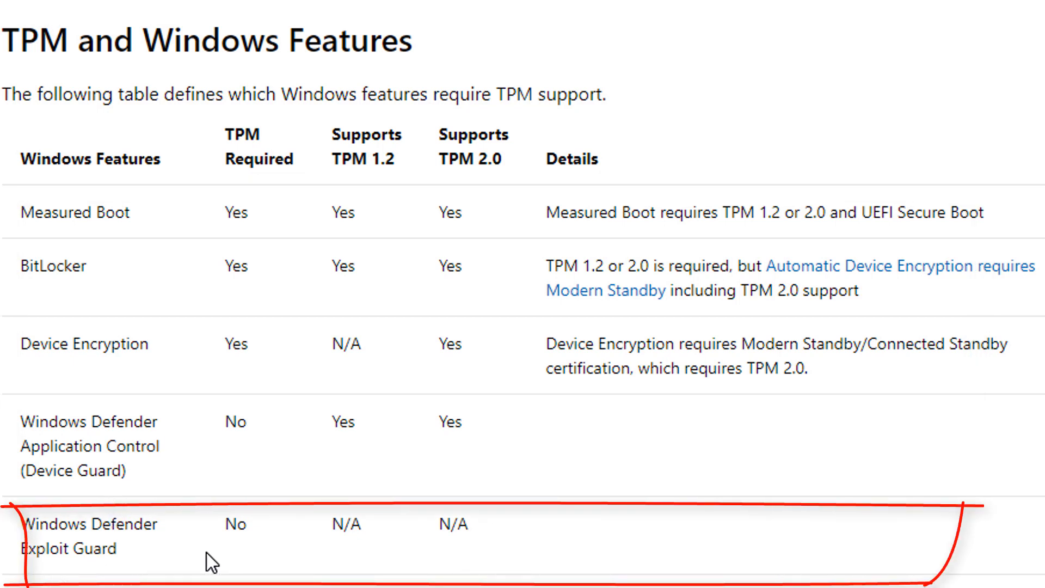
Scroll the Microsoft Docs page to the TPM 1.2/2.0 feature table, reaching the Autopilot, SecureBIO and DRTM rows.
scroll(down, 3)
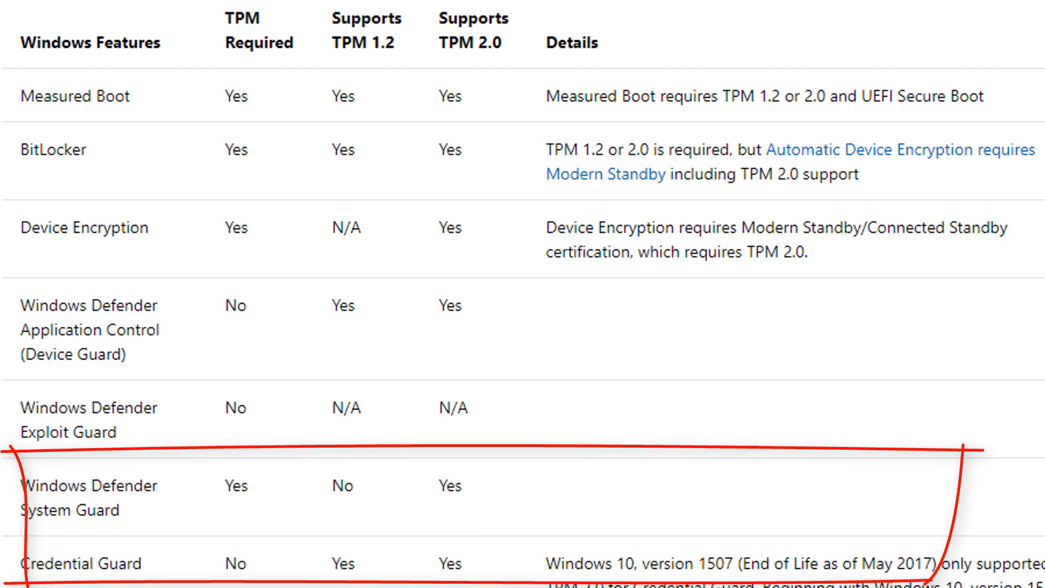
scroll(down, 3)
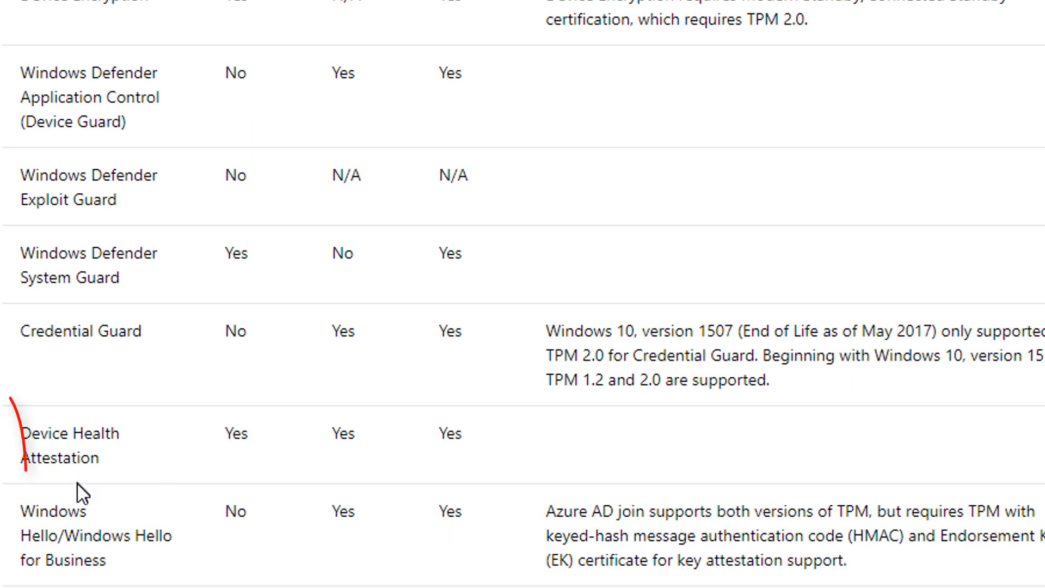
double_click(61, 459)
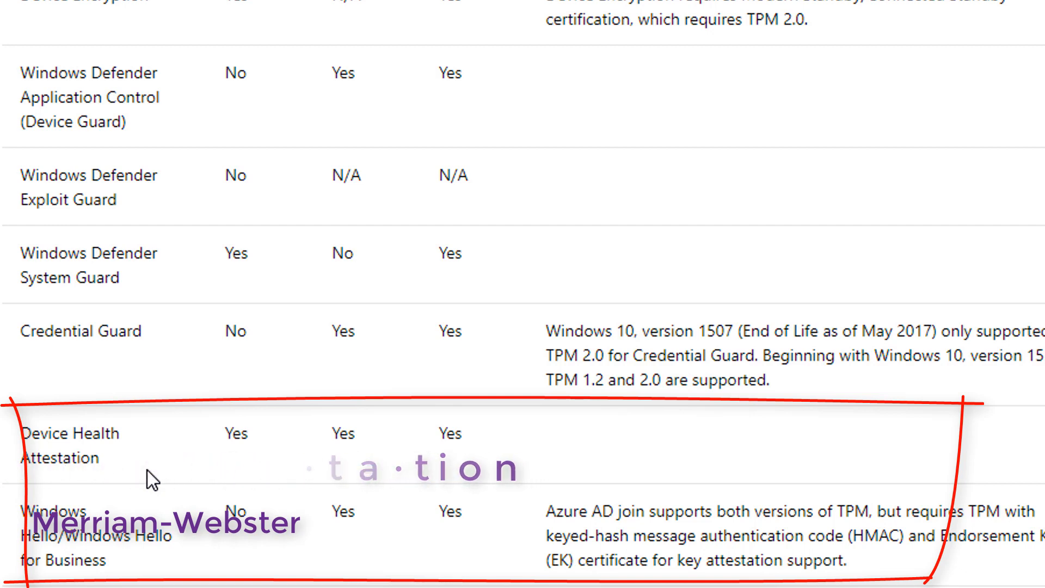
scroll(down, 3)
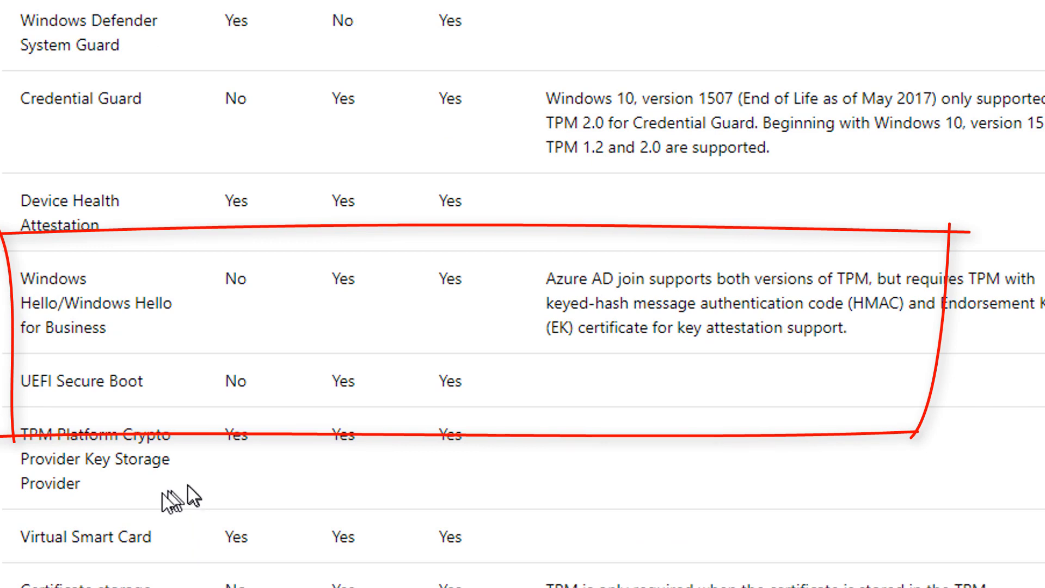
scroll(down, 3)
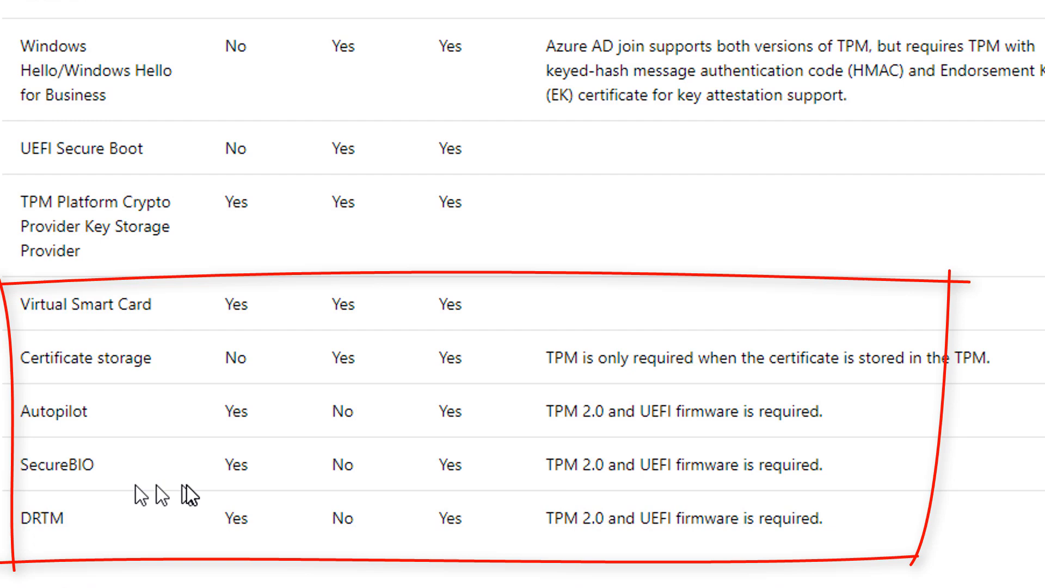
mouse_move(178, 541)
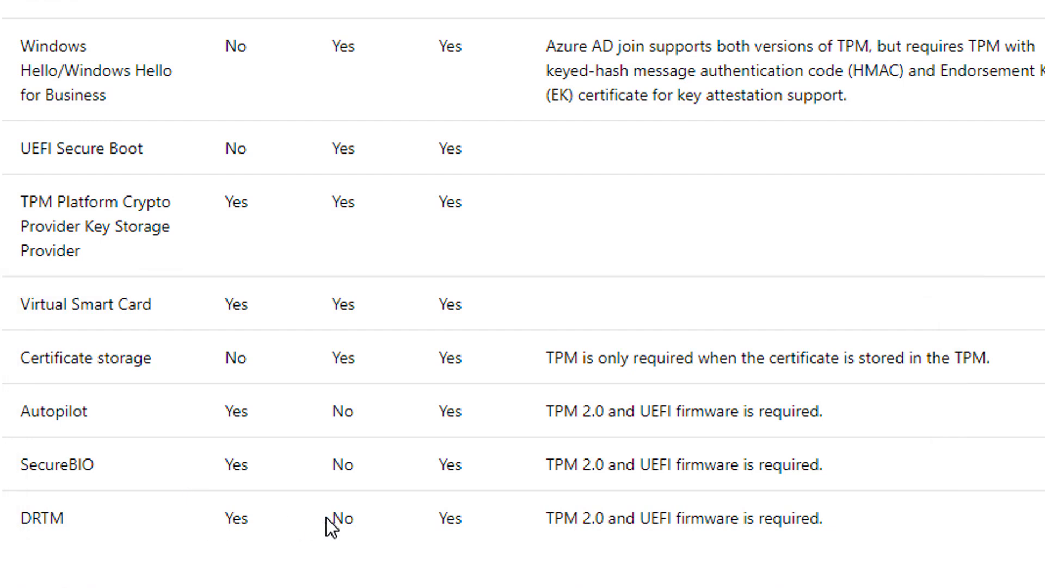
scroll(up, 3)
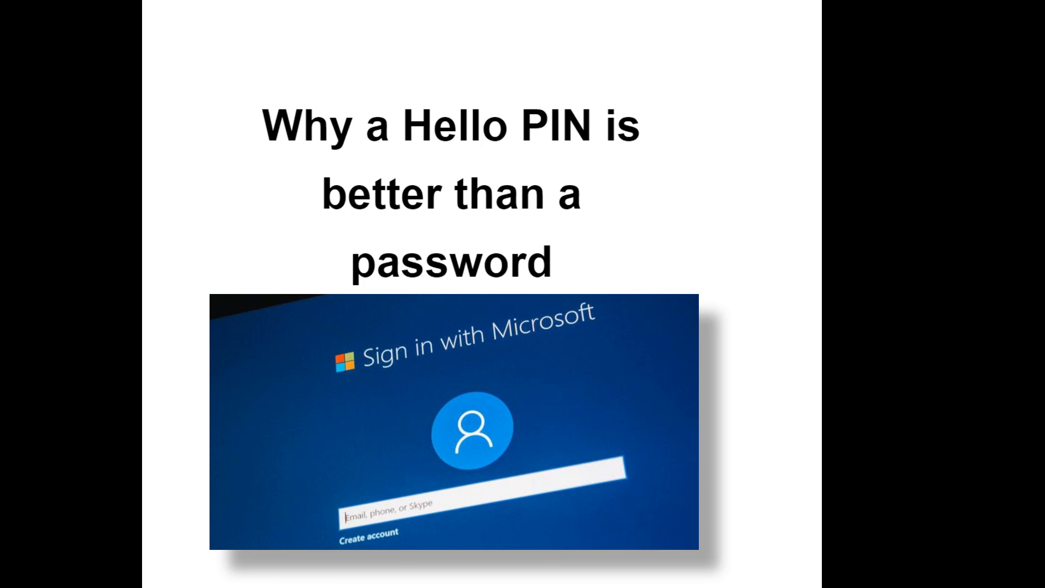
Reveal the Windows Security password and smart card sign-in dialog over the Hello PIN slide.
key(Right)
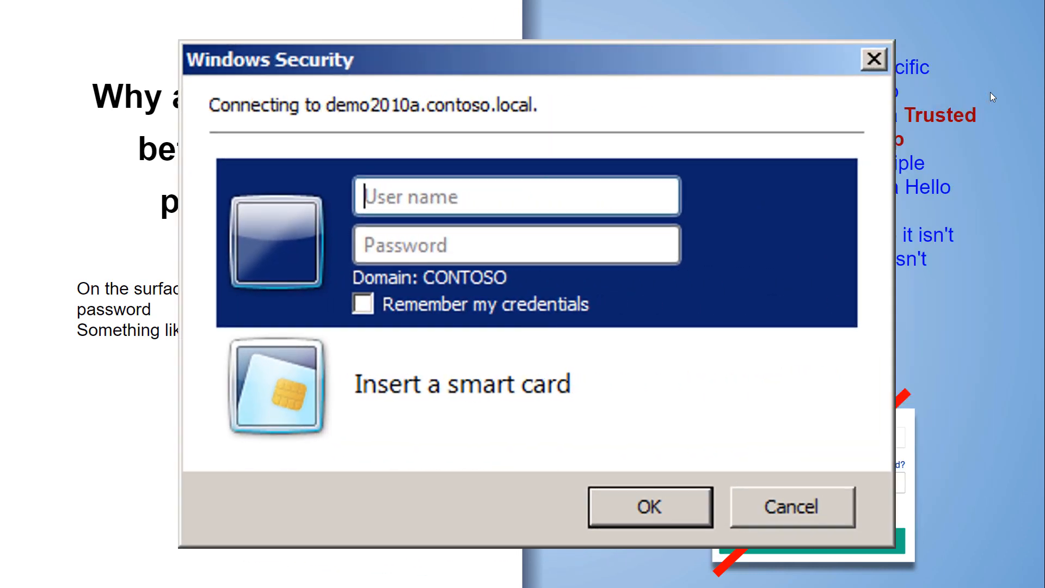
click(873, 59)
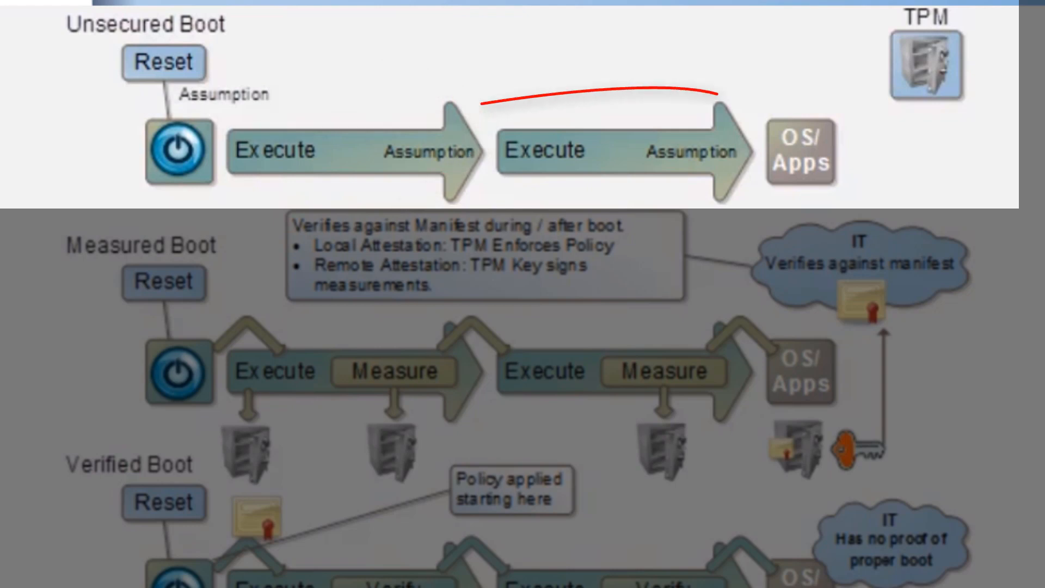
Advance the slideshow from the boot comparison diagram toward the MeasuredBootTool output slide.
drag(713, 94, 653, 173)
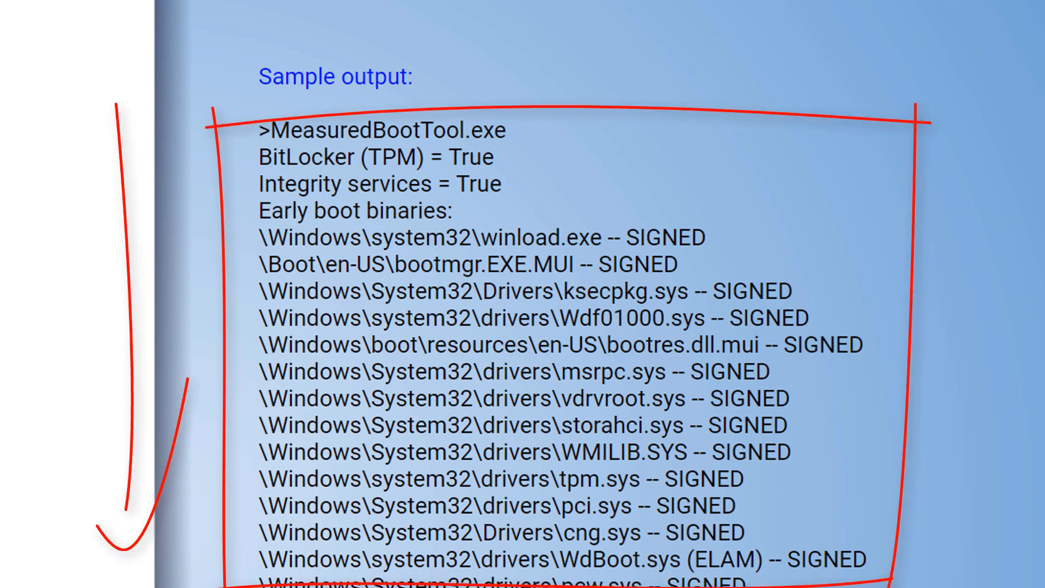
Move down the MeasuredBootTool sample output showing the signed early boot binaries list.
scroll(down, 3)
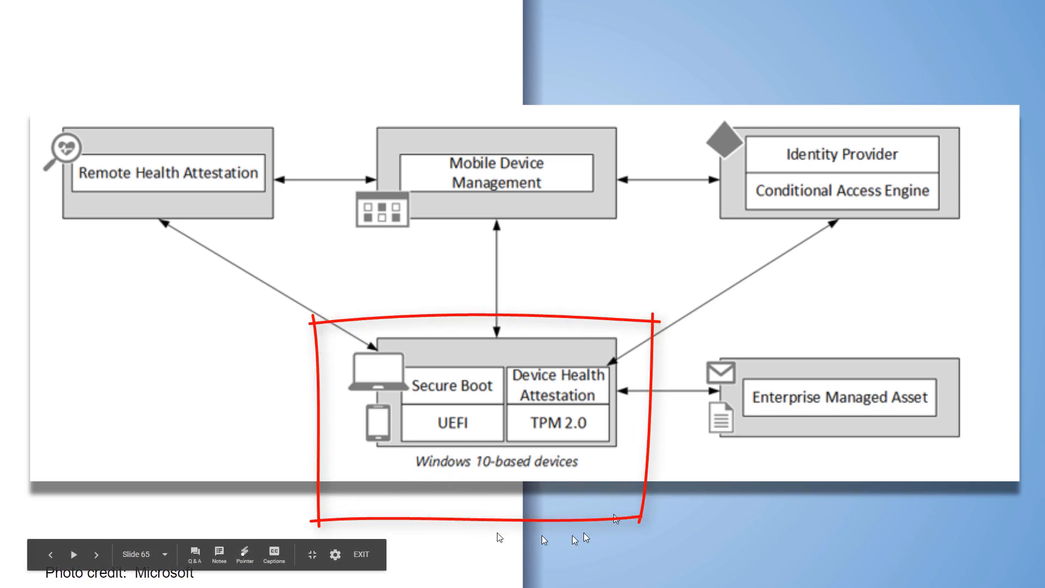
Advance to the real-time device monitoring slide with its red heartbeat line.
click(74, 555)
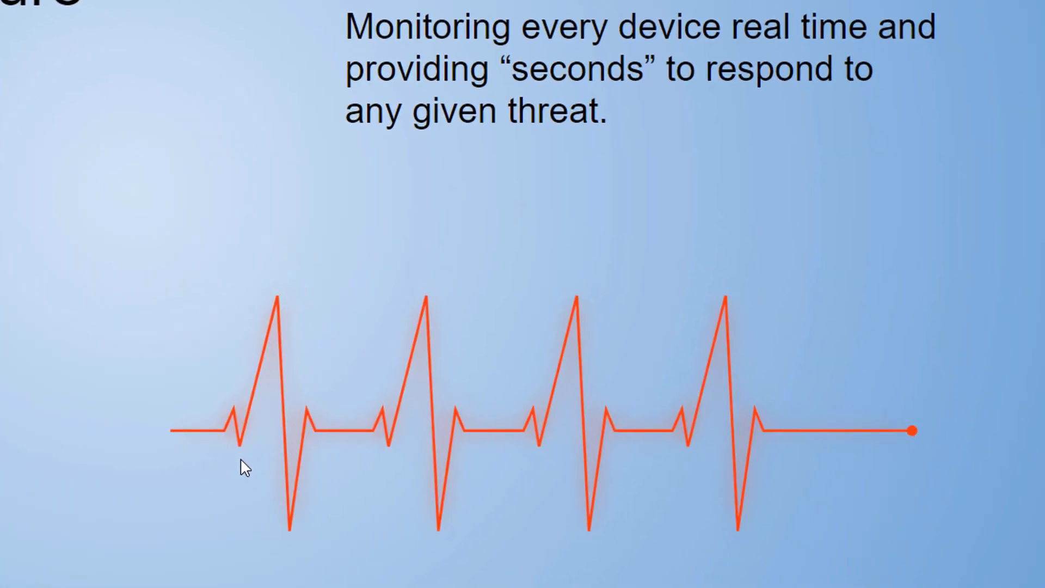